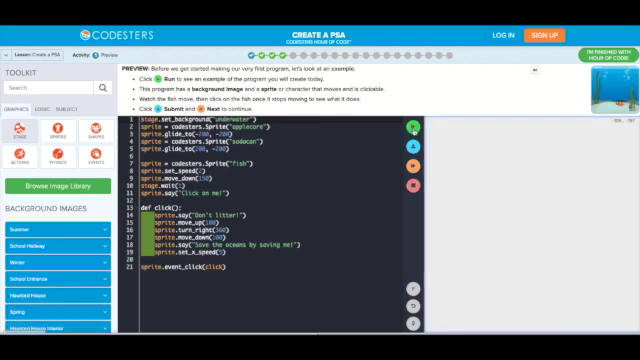
- Run the Create a PSA example so the underwater fish scene plays on the stage
left_click(418, 128)
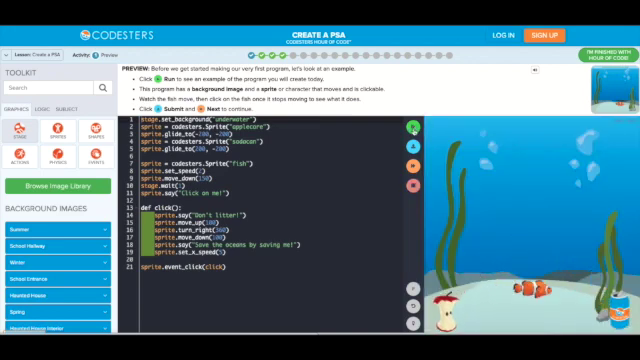
left_click(411, 127)
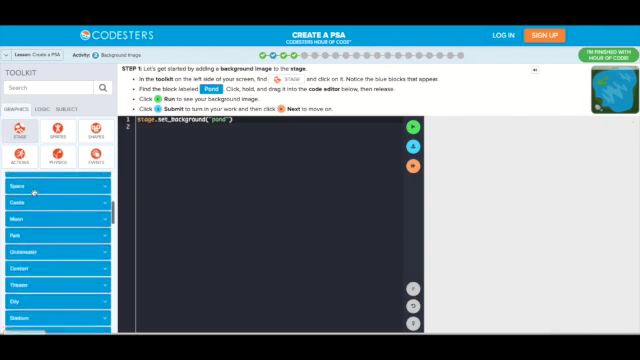
- Search the toolkit for the Pond background and run the program to show it on the stage
type("pd")
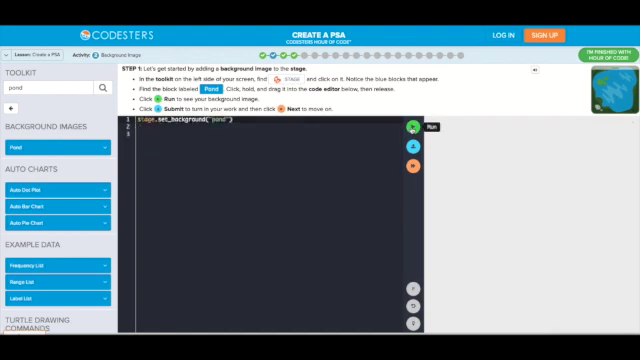
left_click(410, 128)
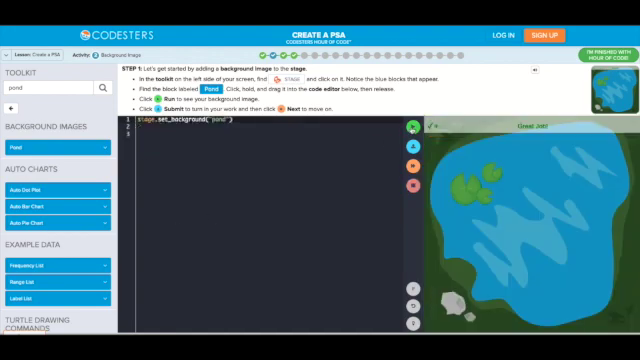
mouse_move(415, 153)
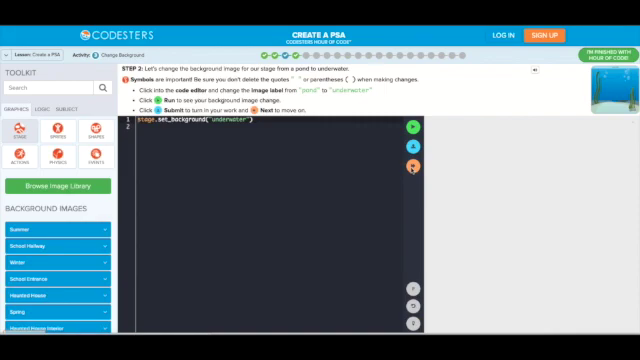
mouse_move(411, 163)
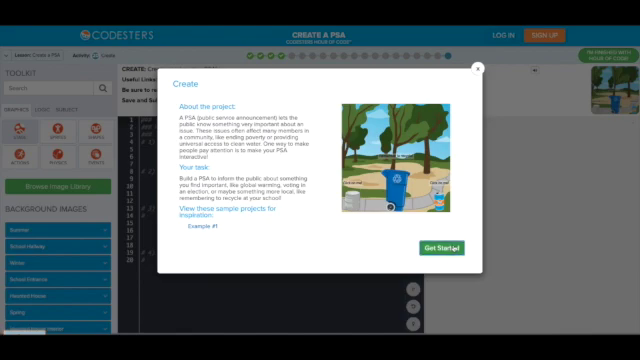
- Get Started on the Create a PSA project to reach the starter code with its technical requirements
left_click(448, 250)
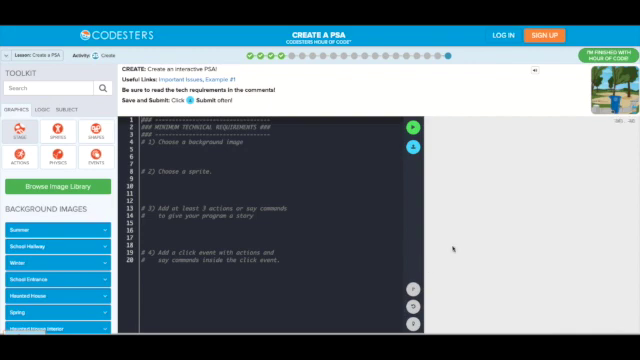
mouse_move(427, 270)
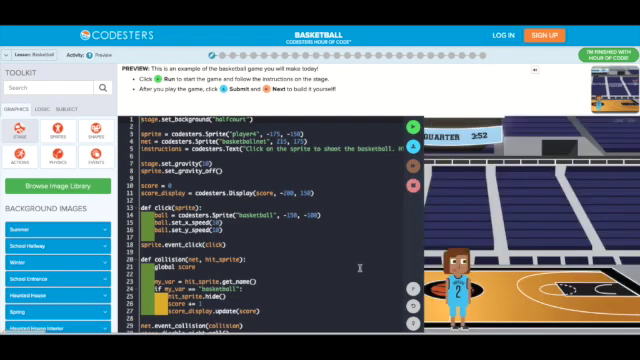
- Run the Basketball lesson's example game on the court stage
left_click(417, 126)
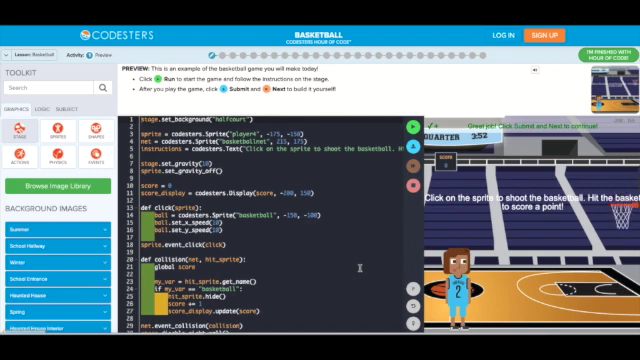
mouse_move(68, 75)
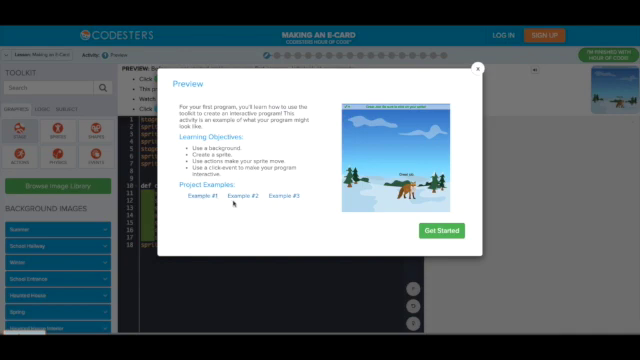
mouse_move(307, 222)
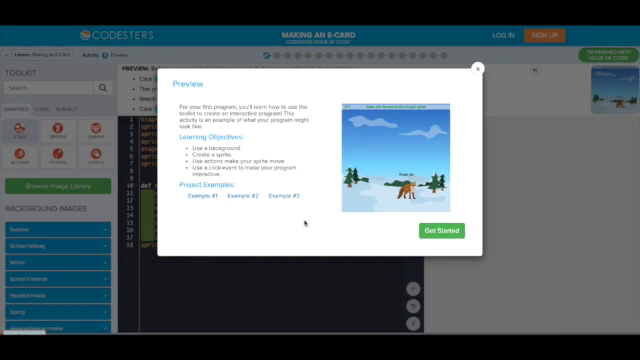
- Get Started on the Making an E-Card preview to reach the fox sprite example code
left_click(452, 231)
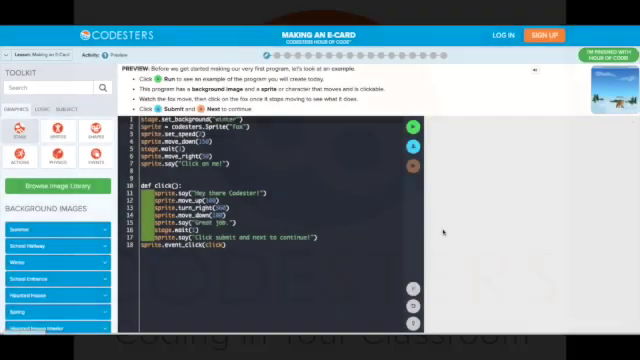